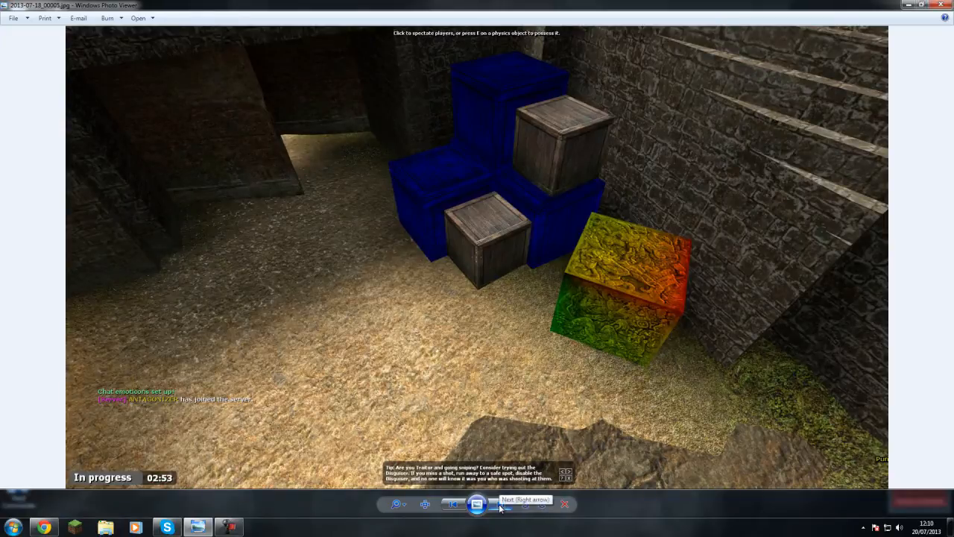
Page forward through the game screenshots showing the broken textures.
{"action": "left_click", "coordinate": [500, 504]}
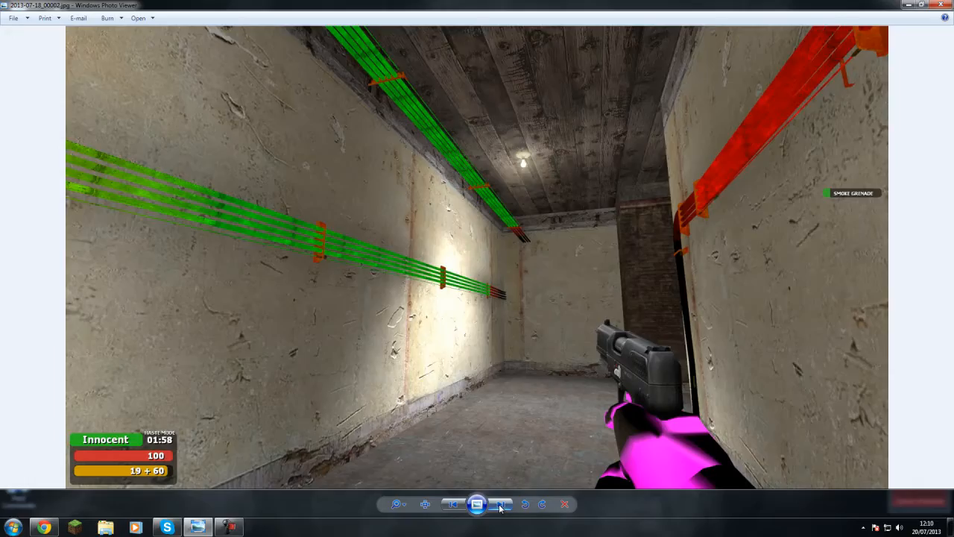
{"action": "left_click", "coordinate": [501, 504]}
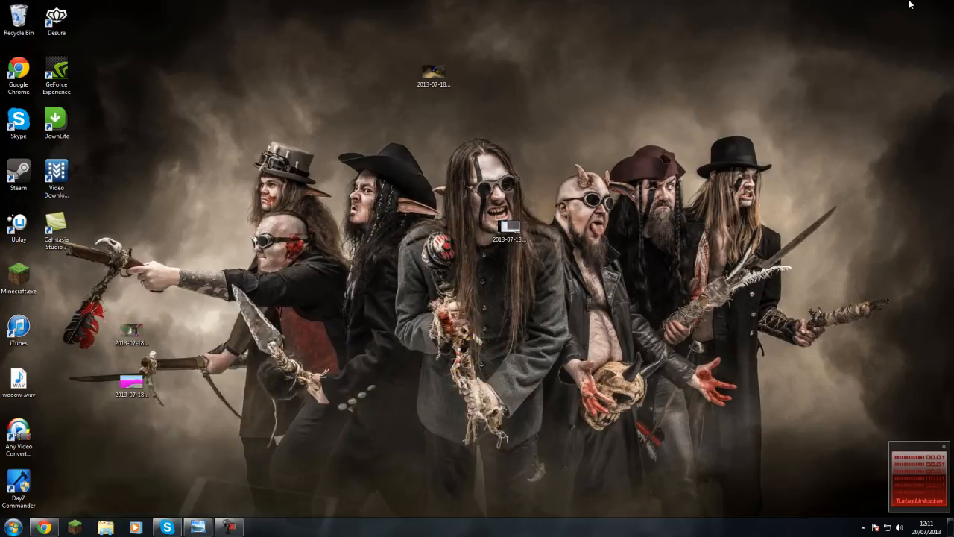
From the Steam Library, browse Garry's Mod local files so its install folder shows in Explorer.
{"action": "left_click", "coordinate": [9, 526]}
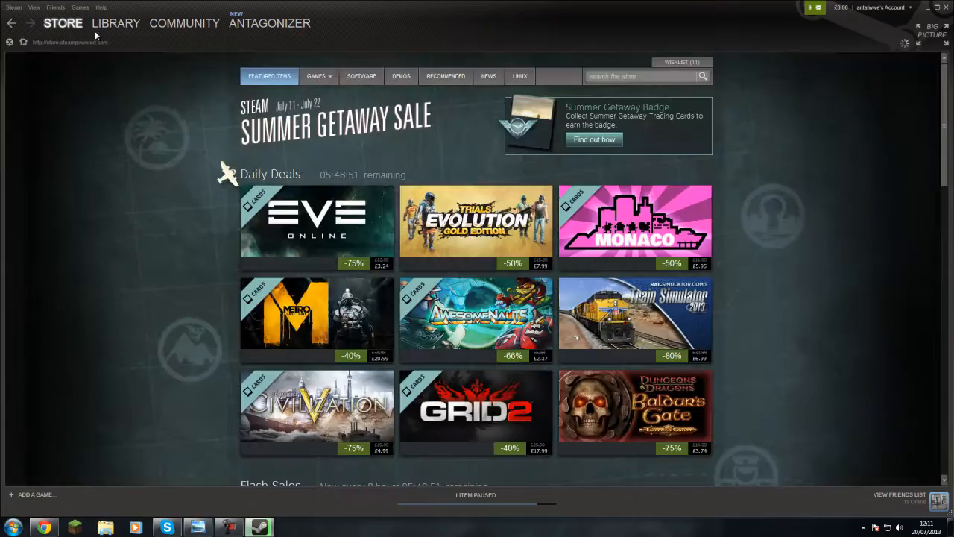
{"action": "left_click", "coordinate": [116, 23]}
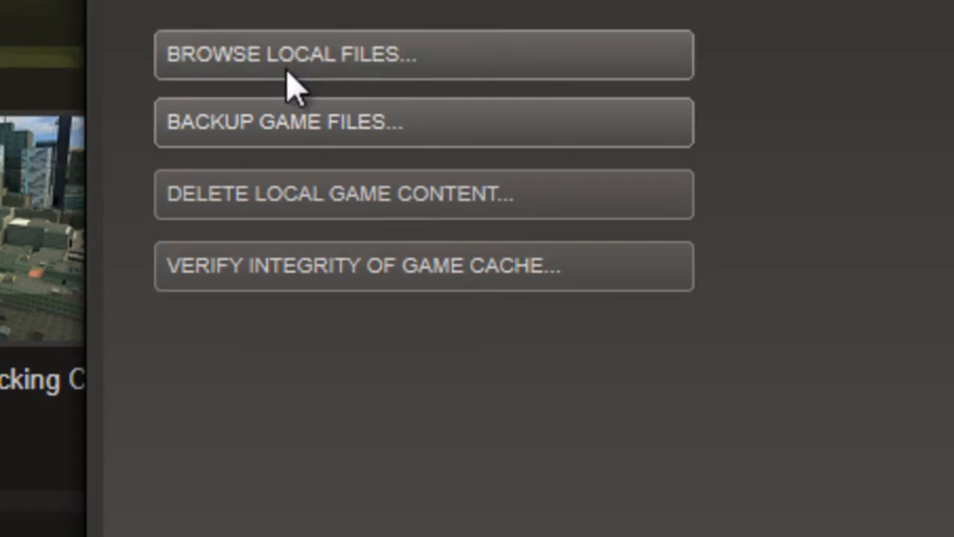
{"action": "left_click", "coordinate": [291, 54]}
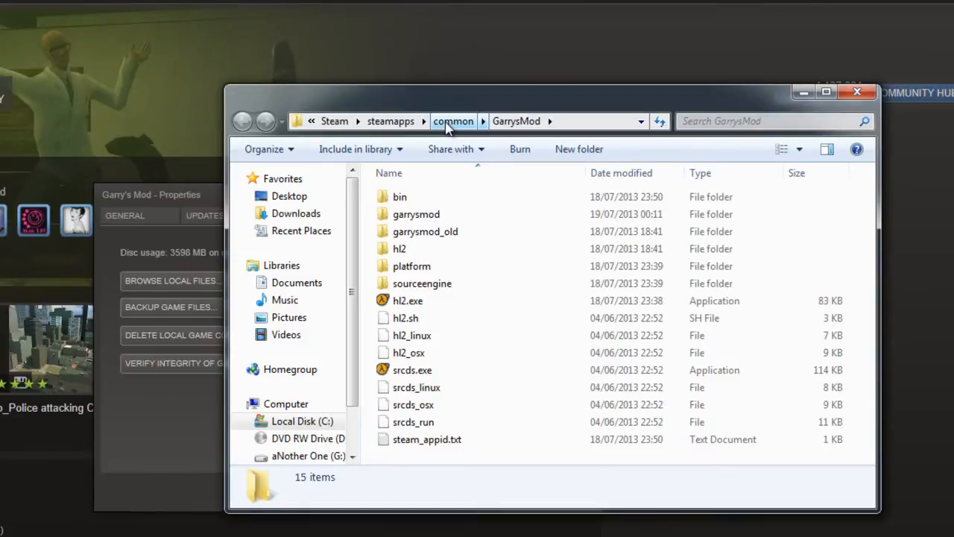
Go up to steamapps, look inside the account-named garrysmod folder, then enter the common folder.
{"action": "left_click", "coordinate": [390, 120]}
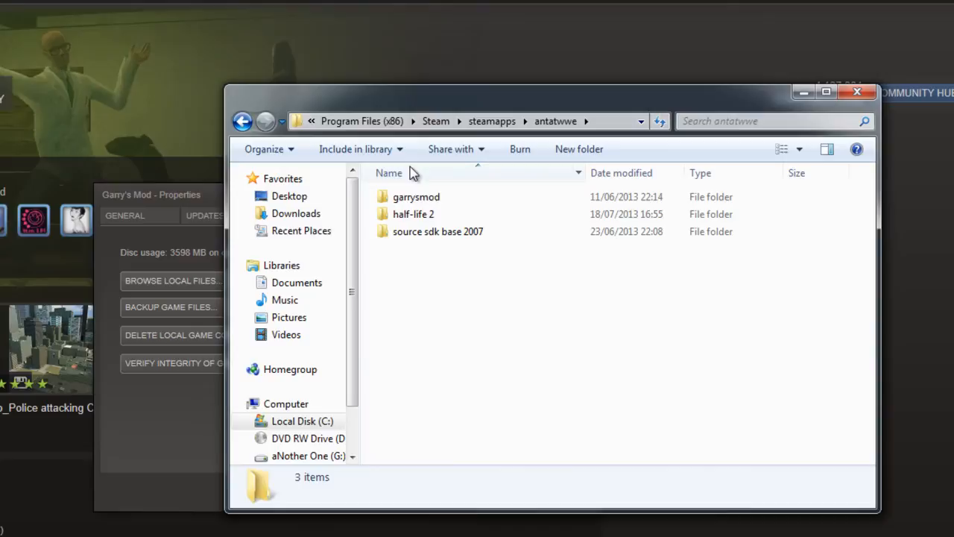
{"action": "left_click", "coordinate": [416, 197]}
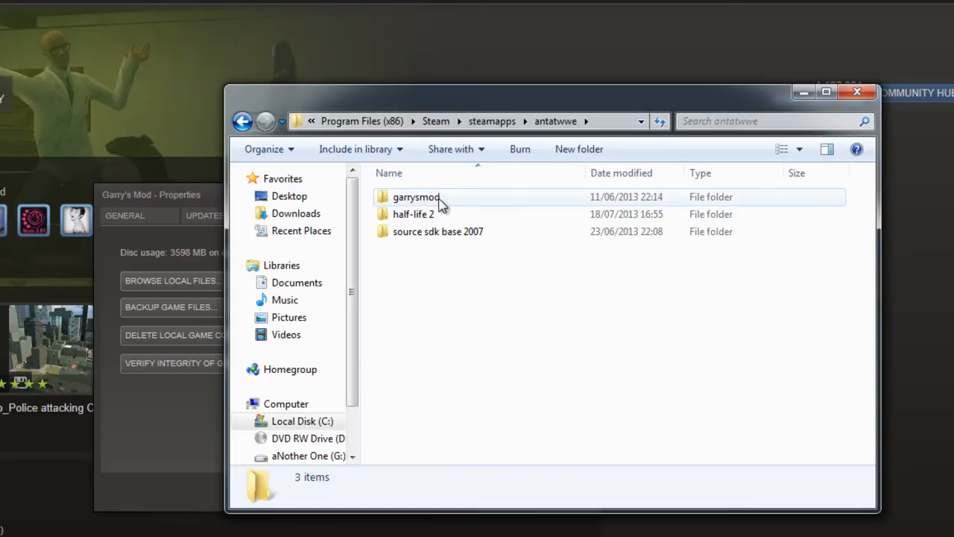
{"action": "double_click", "coordinate": [416, 197]}
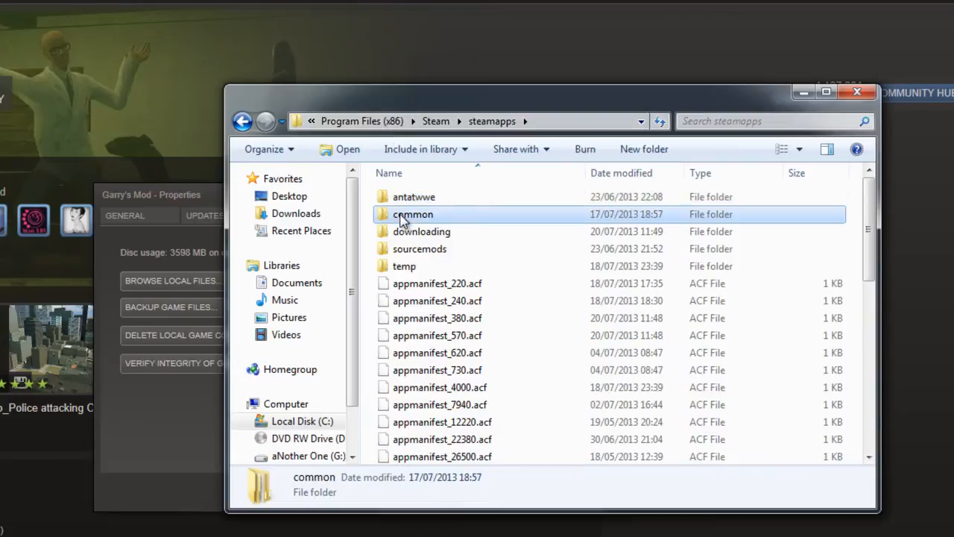
{"action": "double_click", "coordinate": [412, 215]}
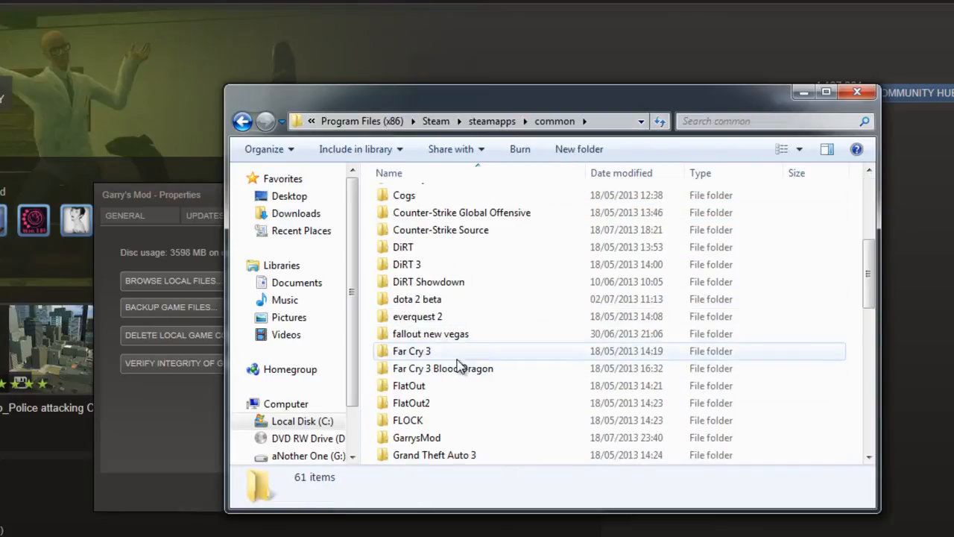
Enter GarrysMod under common and select all 15 items with Ctrl+A.
{"action": "double_click", "coordinate": [417, 437]}
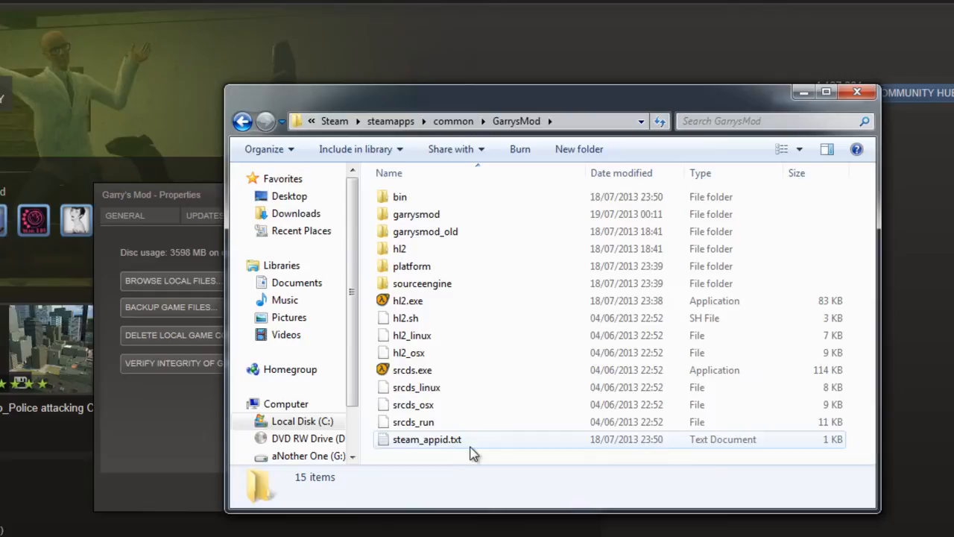
{"action": "key", "text": "ctrl+a"}
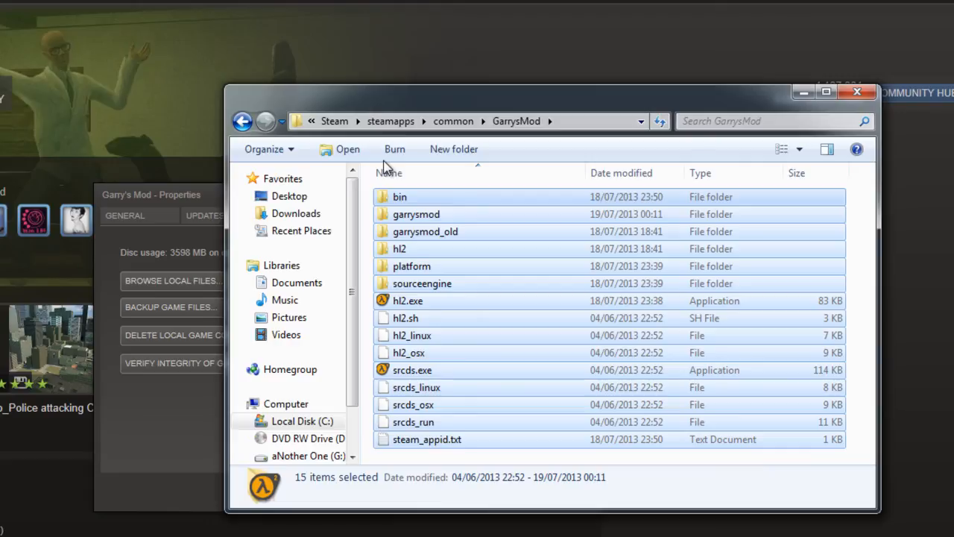
{"action": "mouse_move", "coordinate": [164, 444]}
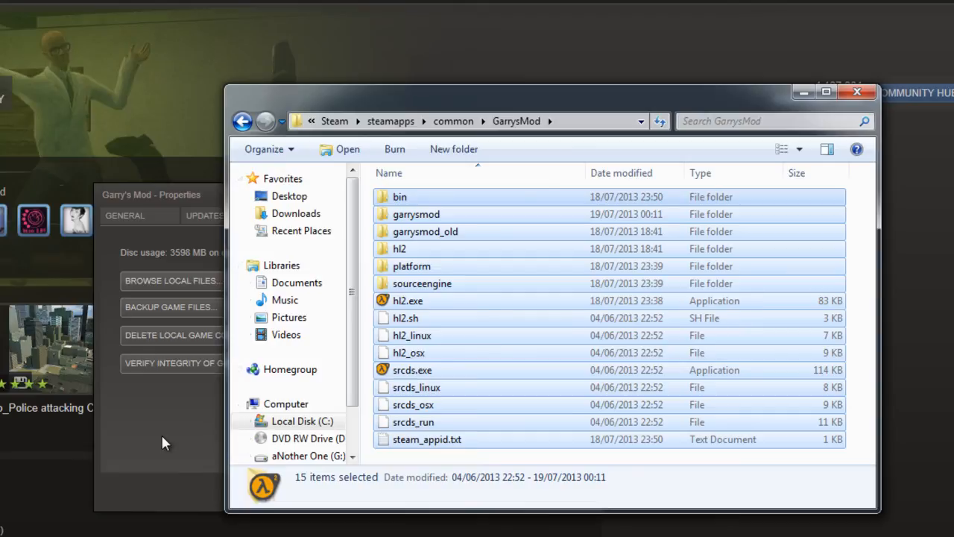